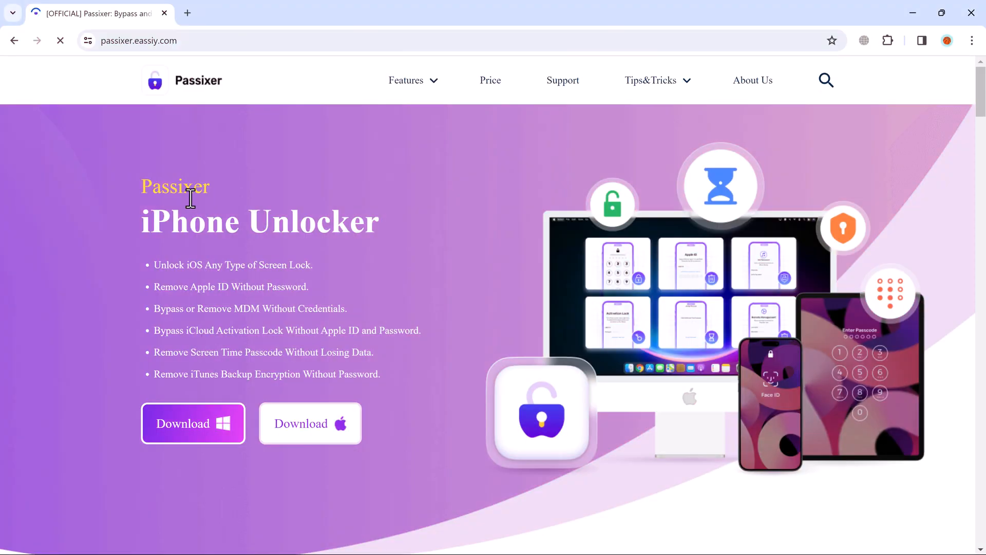
mouse_move(368, 257)
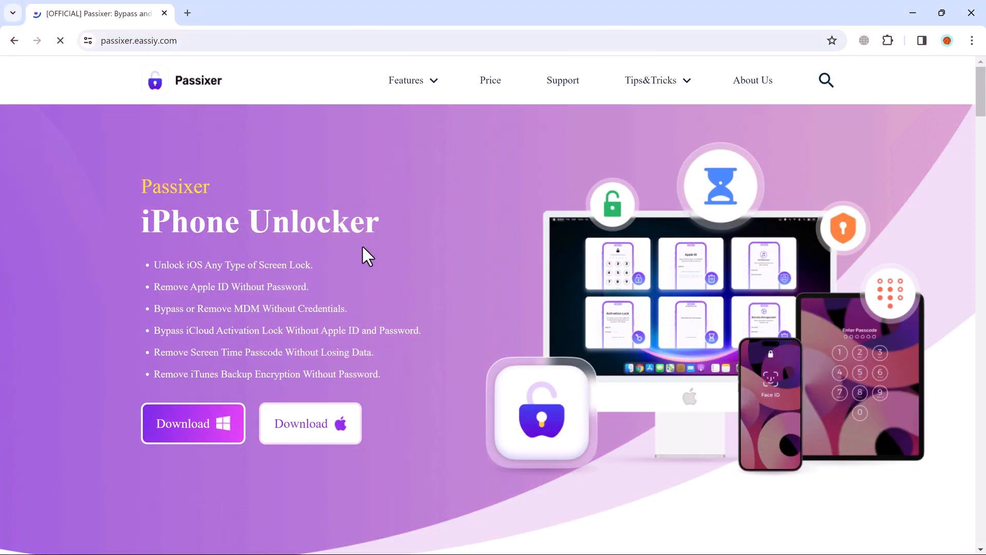
mouse_move(171, 286)
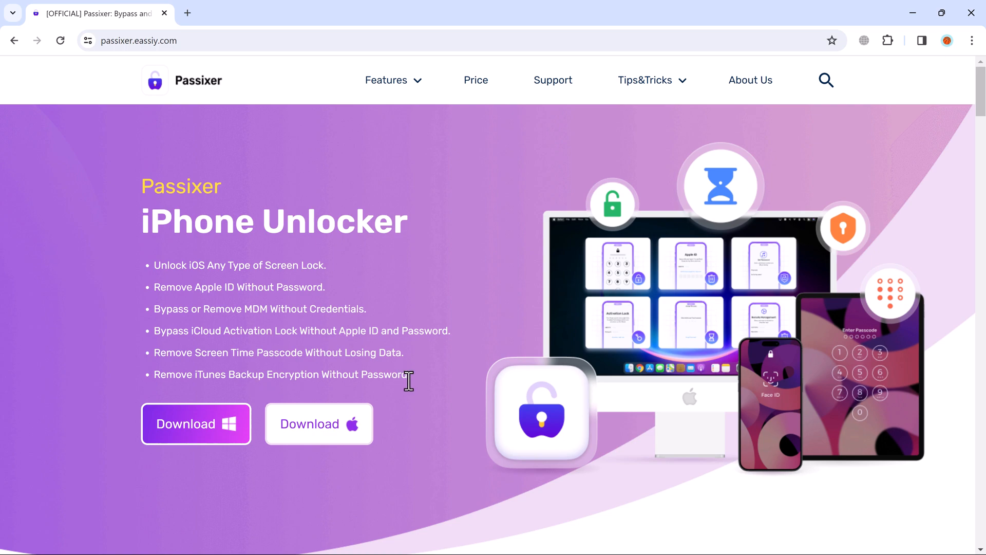
Open the Wipe Passcode tool to view the screen lock issues it resolves.
scroll(down, 3)
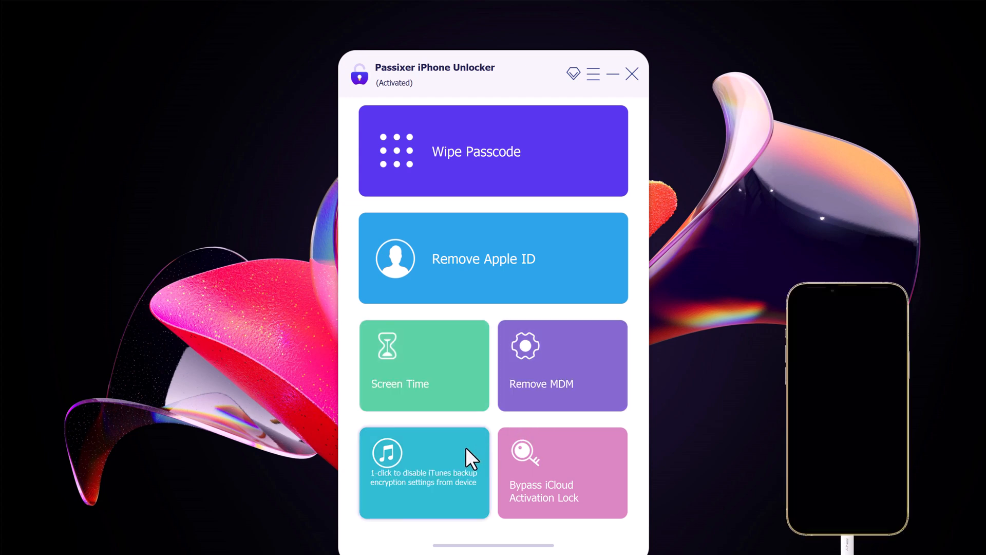
mouse_move(568, 467)
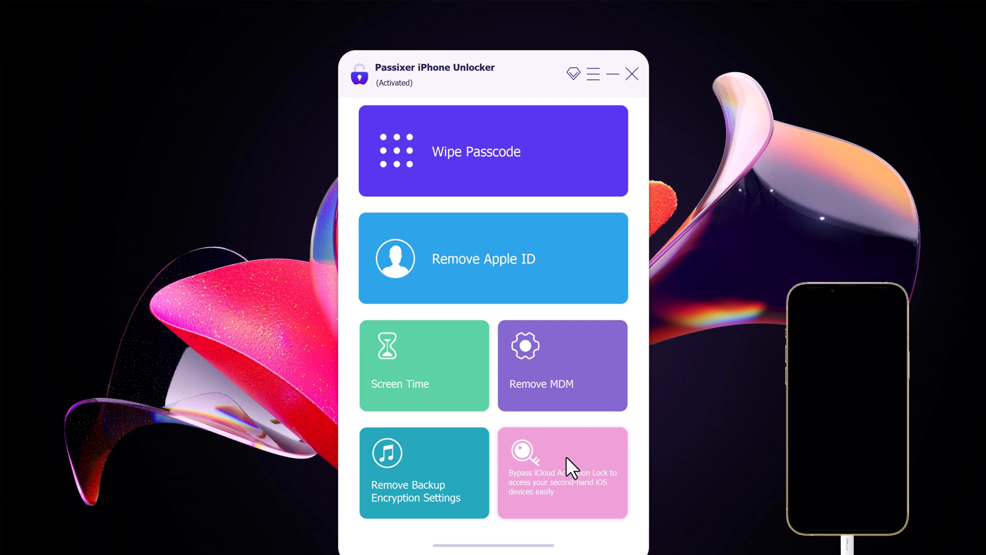
mouse_move(545, 145)
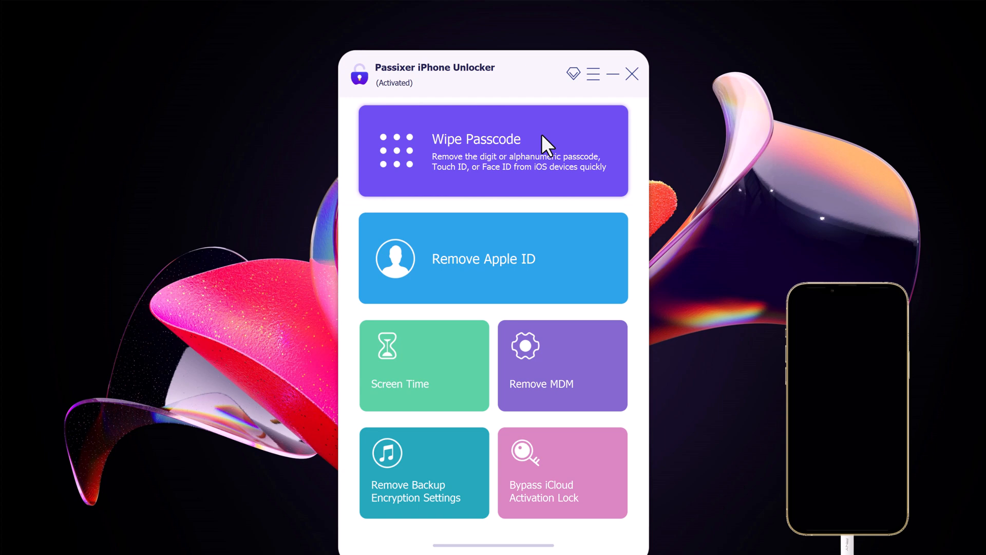
click(493, 150)
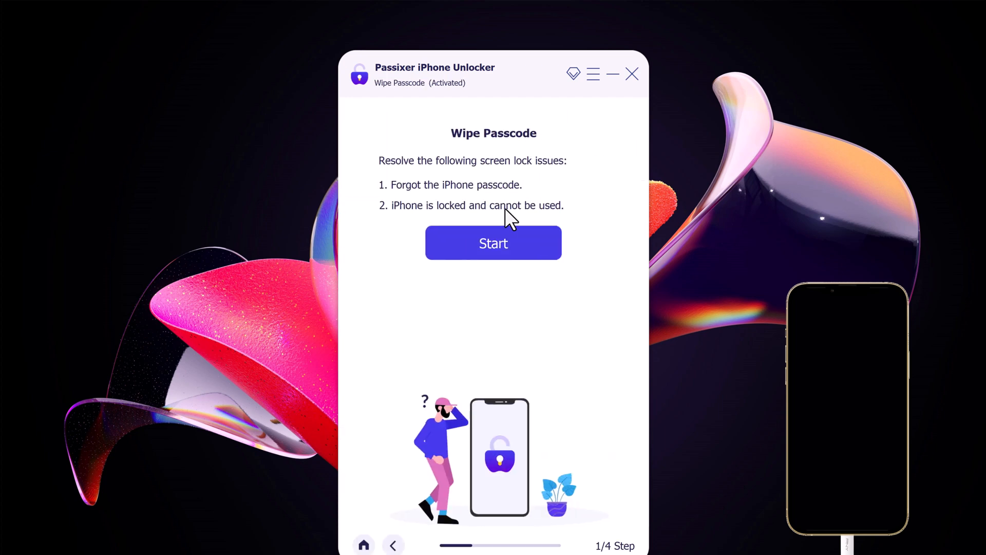
Start passcode wiping to show the detected iPhone 11 running iOS 17.4.
click(494, 243)
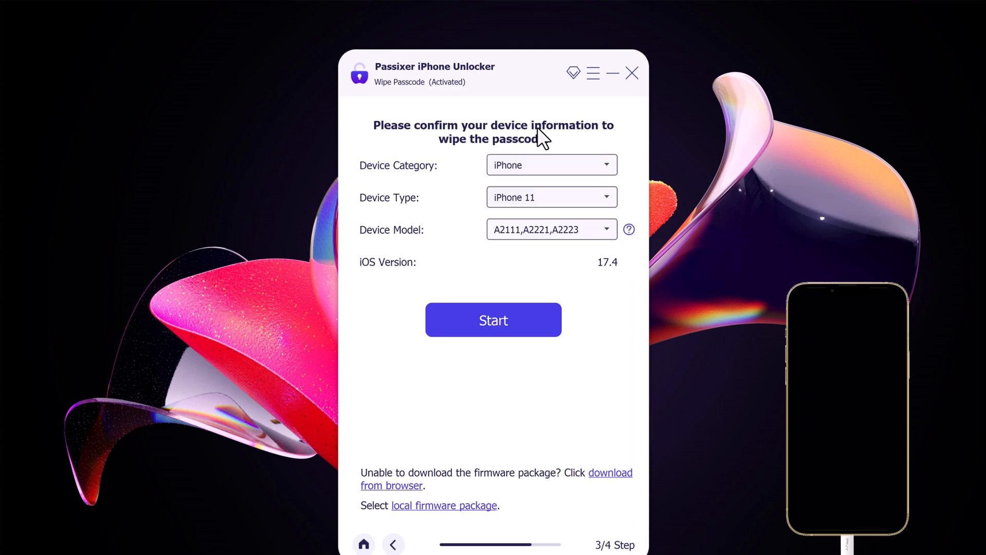
mouse_move(560, 291)
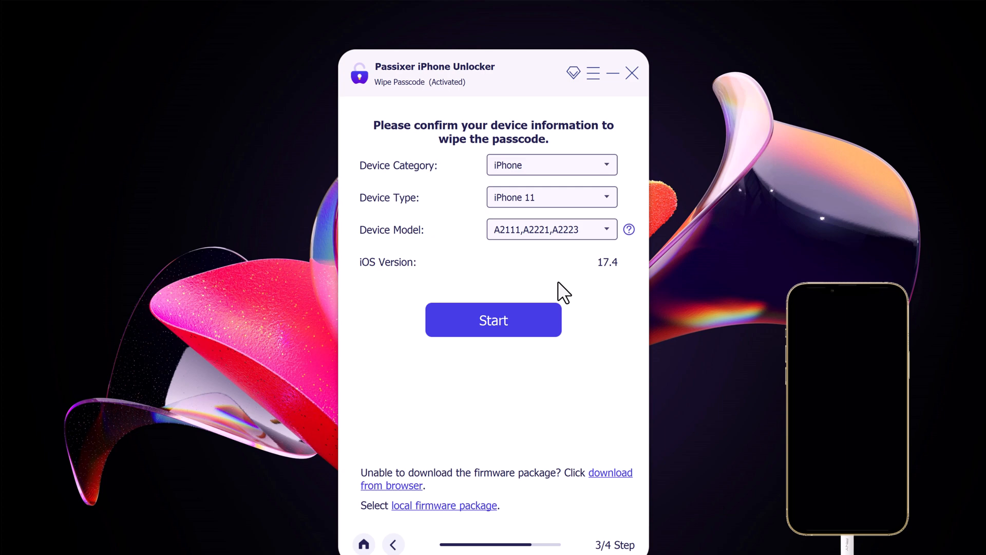
mouse_move(560, 296)
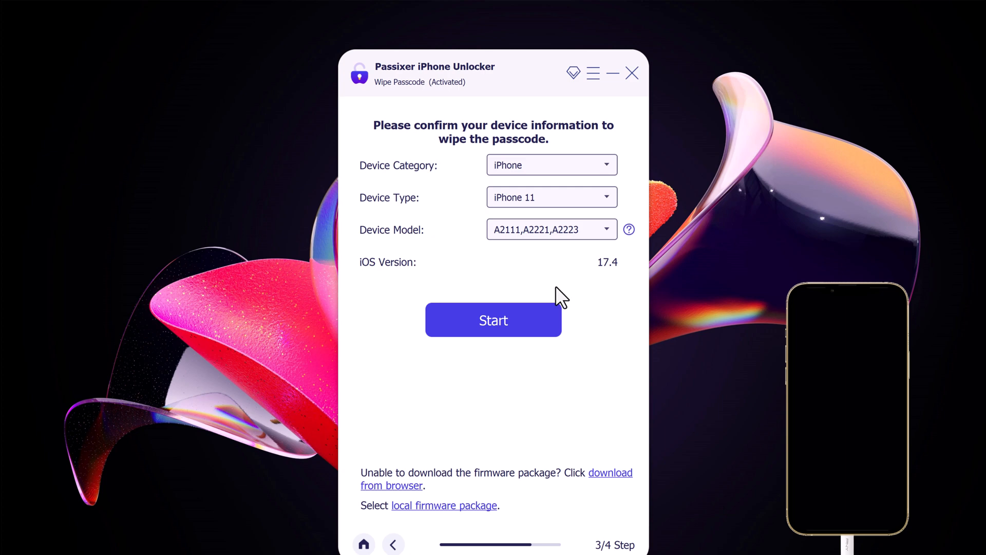
click(494, 320)
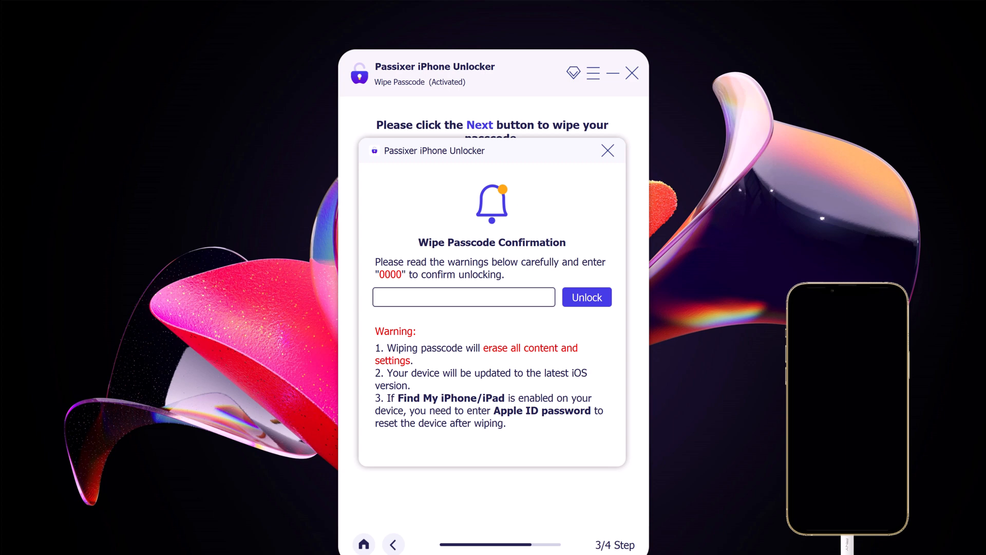
mouse_move(362, 261)
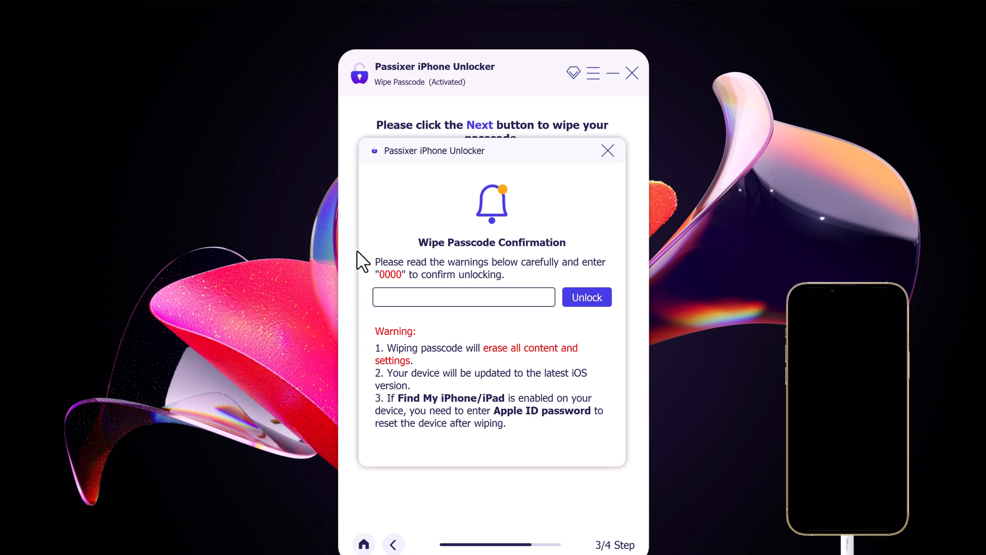
Enter 0000 in the Wipe Passcode Confirmation box and start unlocking.
text(0000)
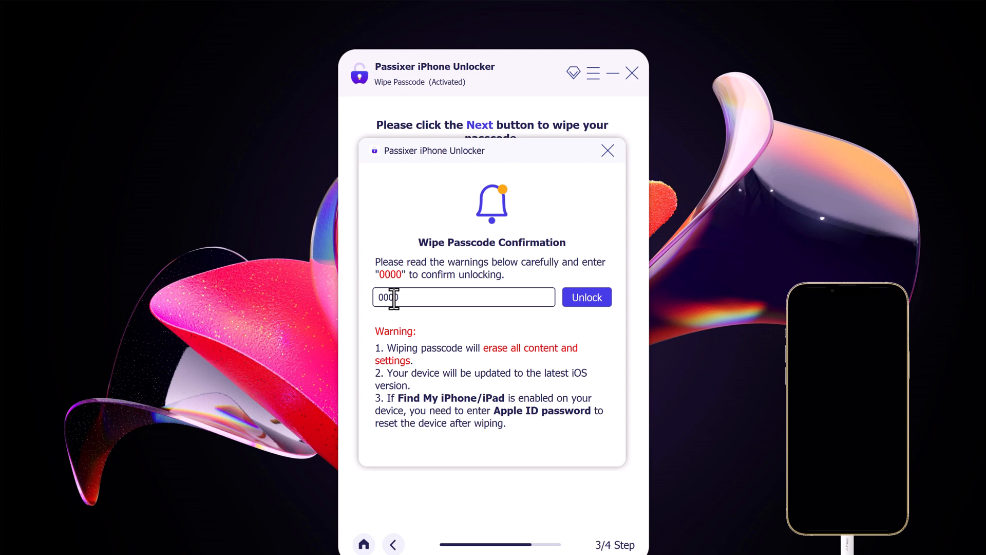
click(586, 297)
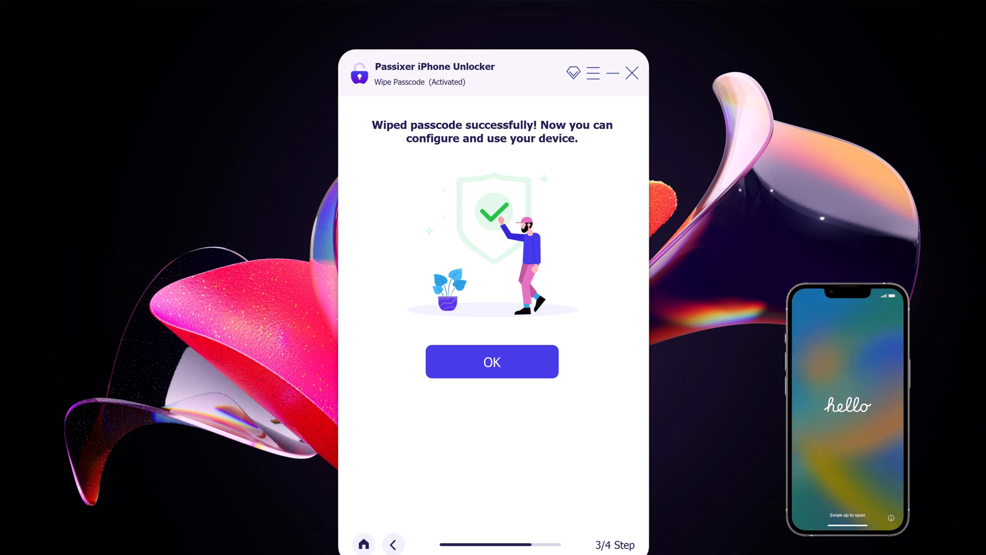
mouse_move(967, 538)
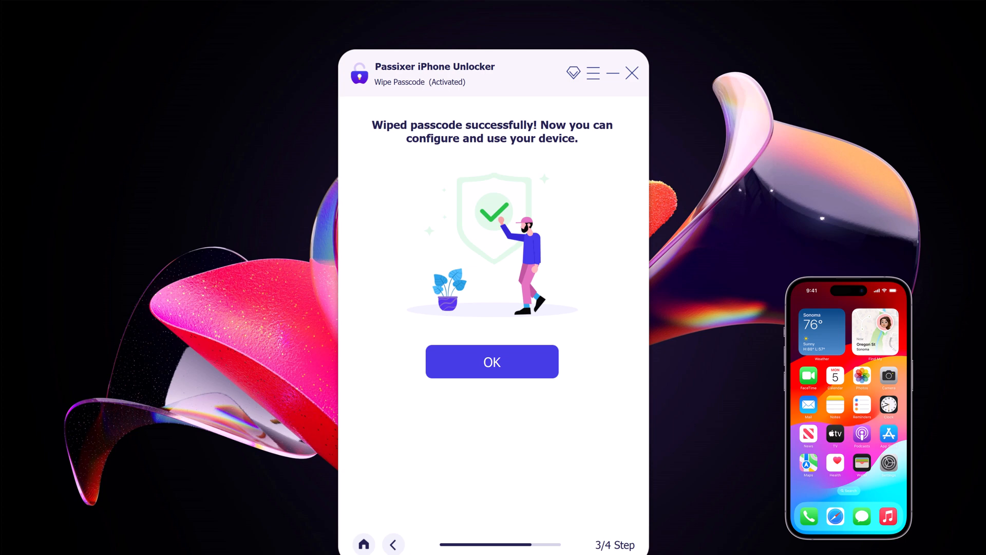
mouse_move(641, 539)
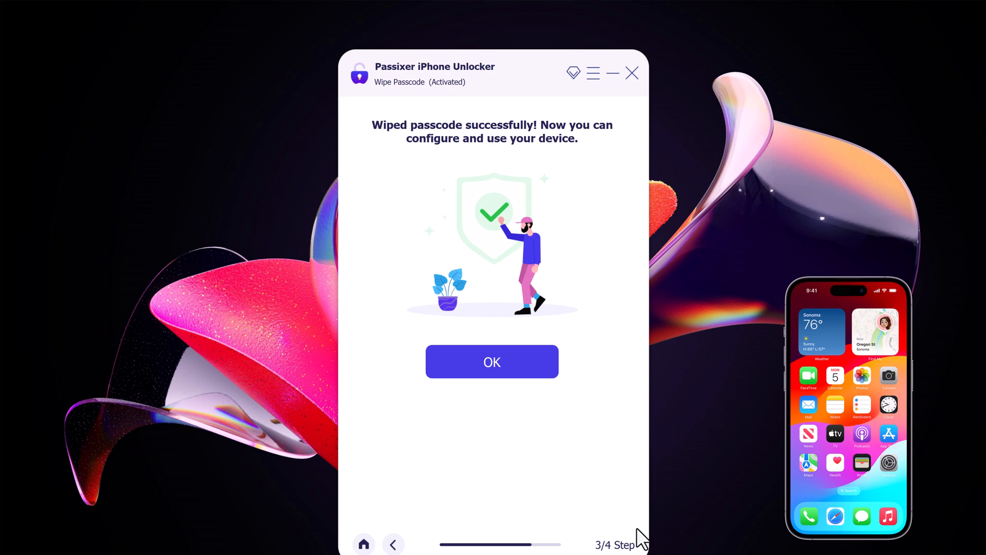